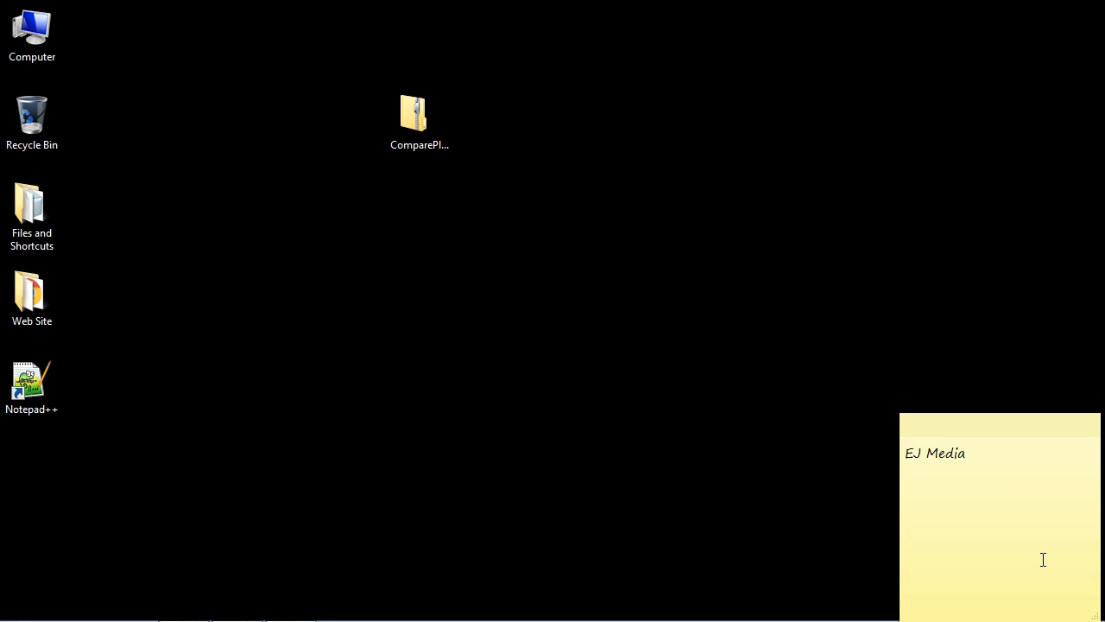
{"action": "mouse_move", "coordinate": [298, 397]}
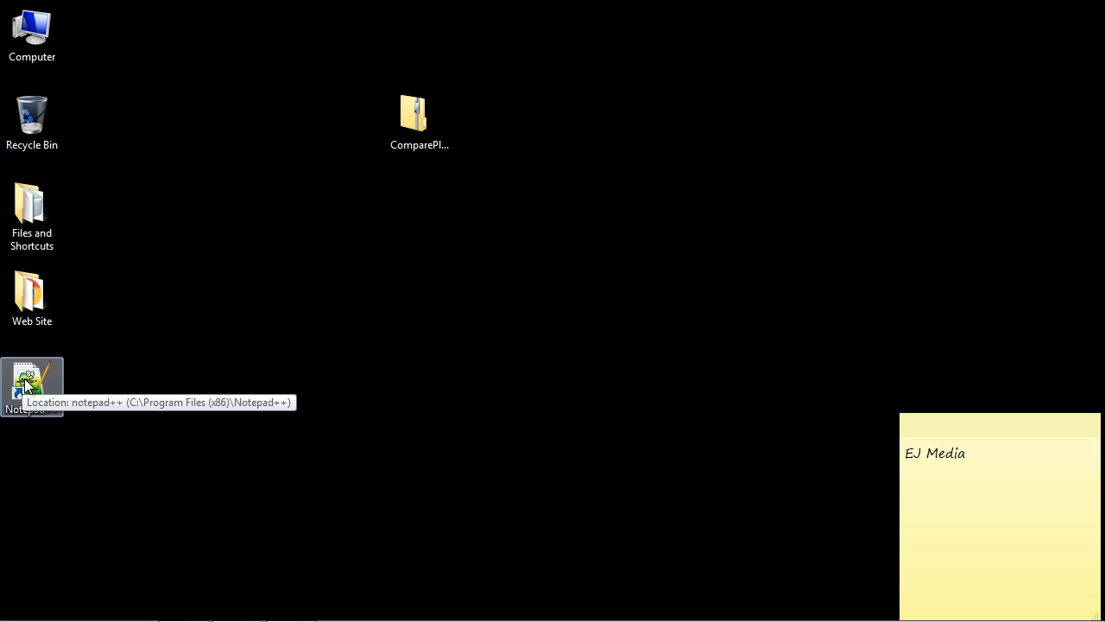
{"action": "mouse_move", "coordinate": [56, 380]}
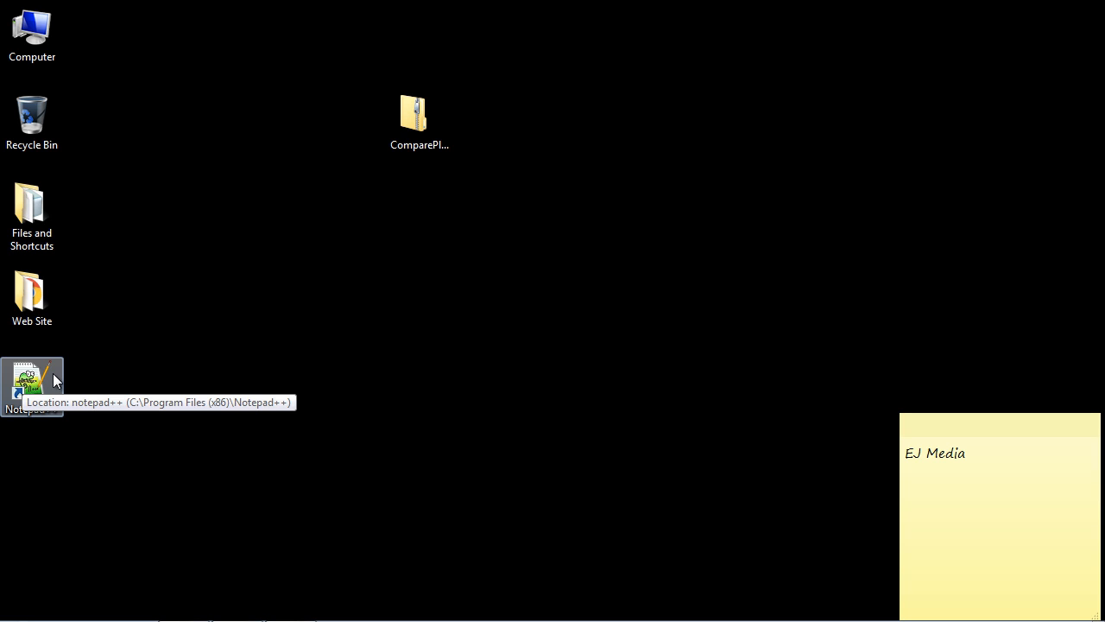
Open the ComparePlugin zip, then browse to C:\Program Files (x86)\Notepad++ in Explorer
{"action": "left_click", "coordinate": [419, 116]}
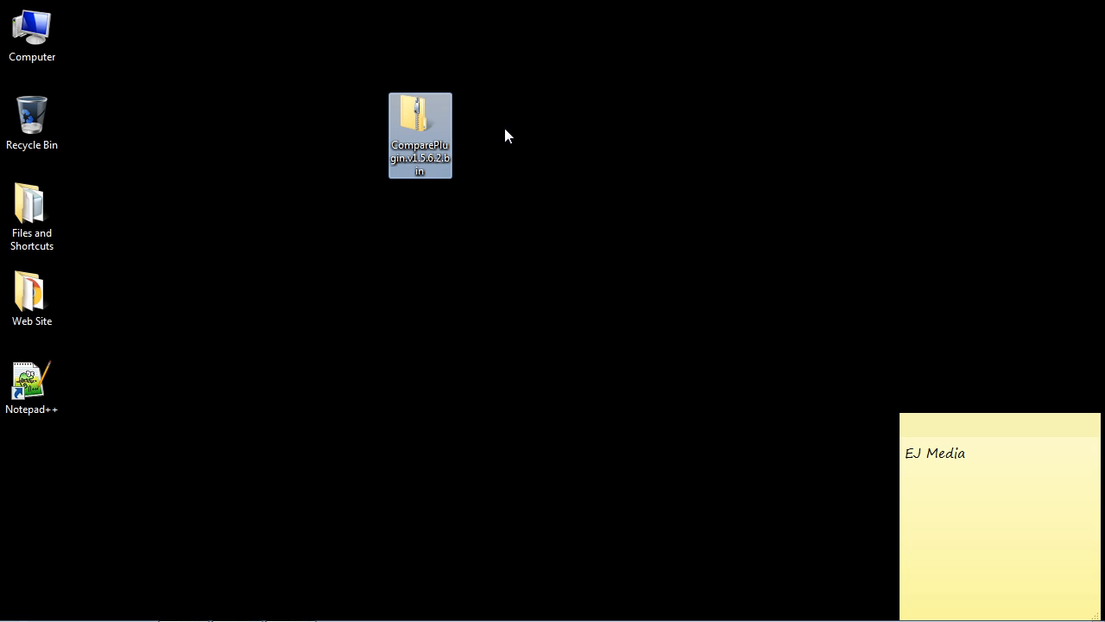
{"action": "mouse_move", "coordinate": [429, 126]}
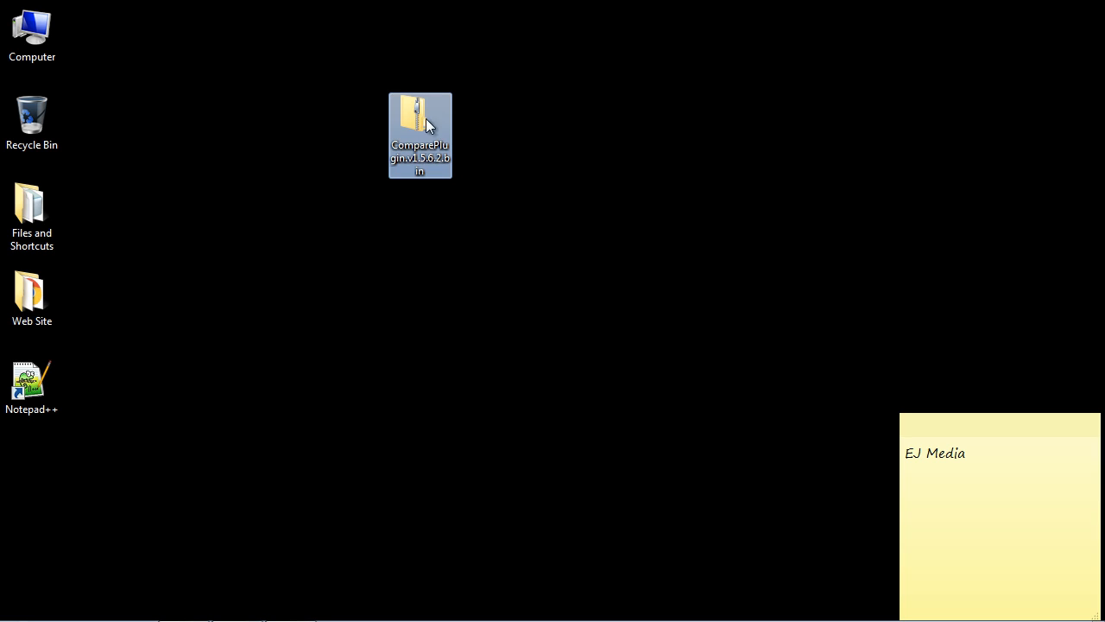
{"action": "double_click", "coordinate": [419, 135]}
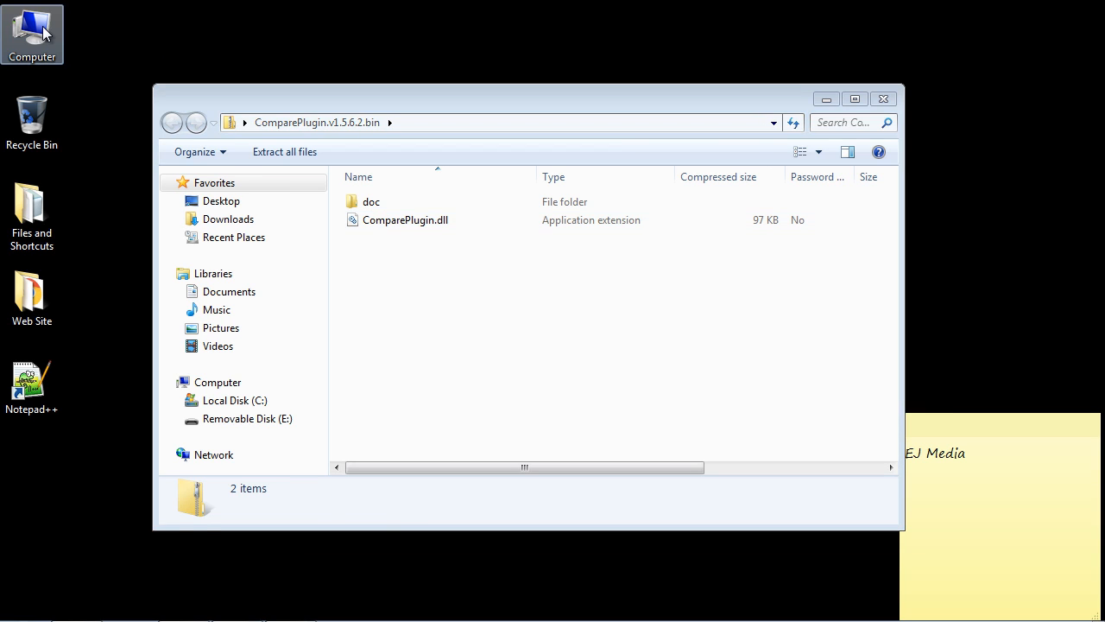
{"action": "left_click", "coordinate": [234, 400]}
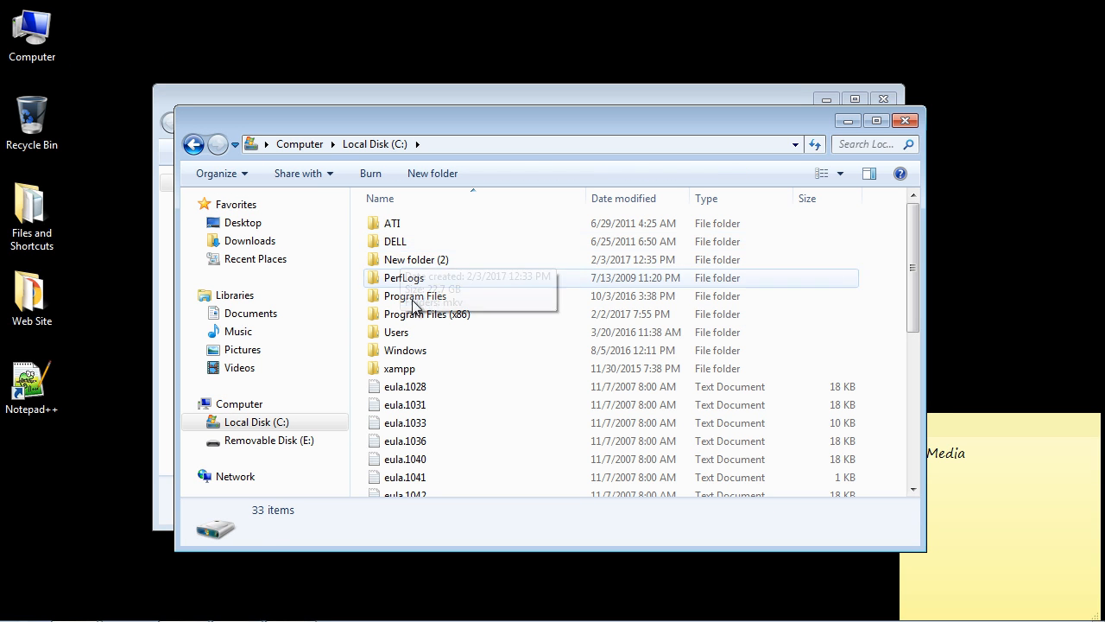
{"action": "double_click", "coordinate": [426, 313]}
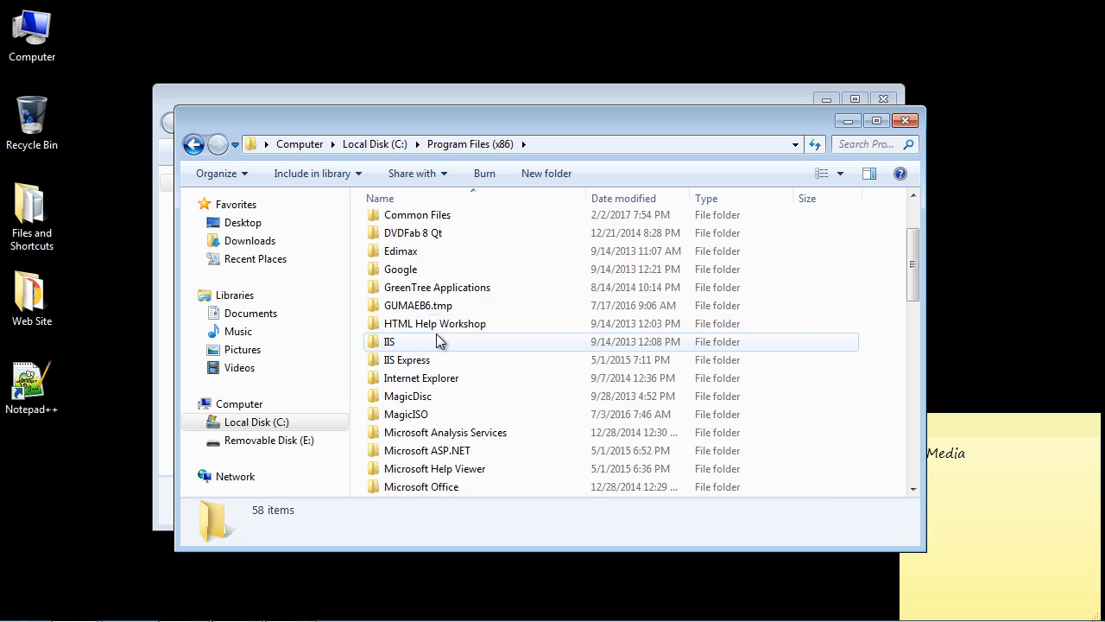
{"action": "scroll", "scroll_direction": "down", "scroll_amount": 3}
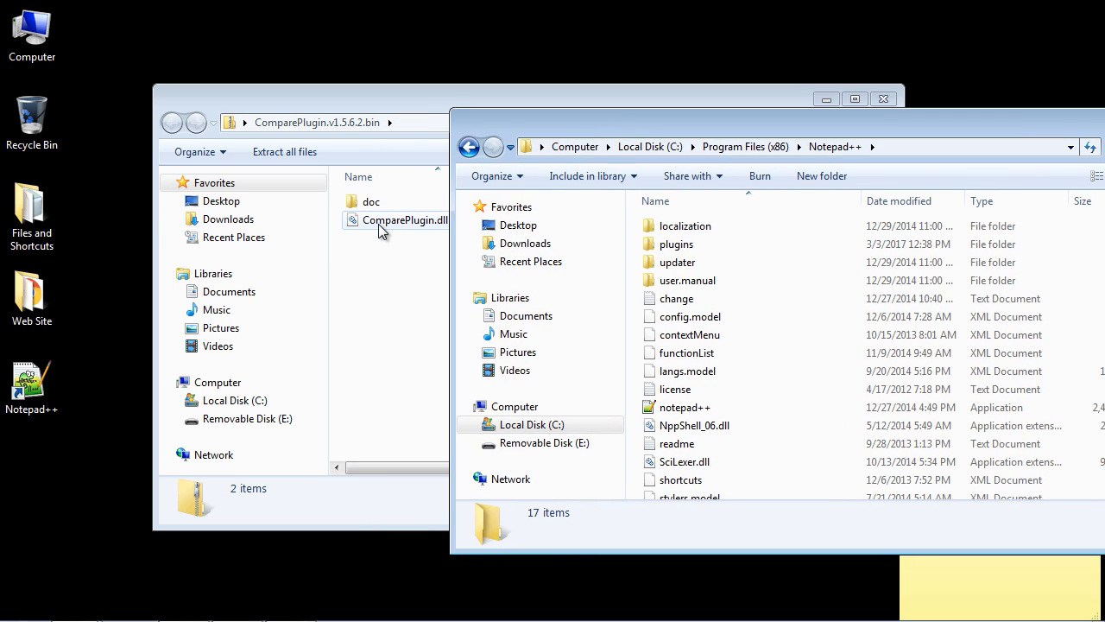
{"action": "double_click", "coordinate": [676, 243]}
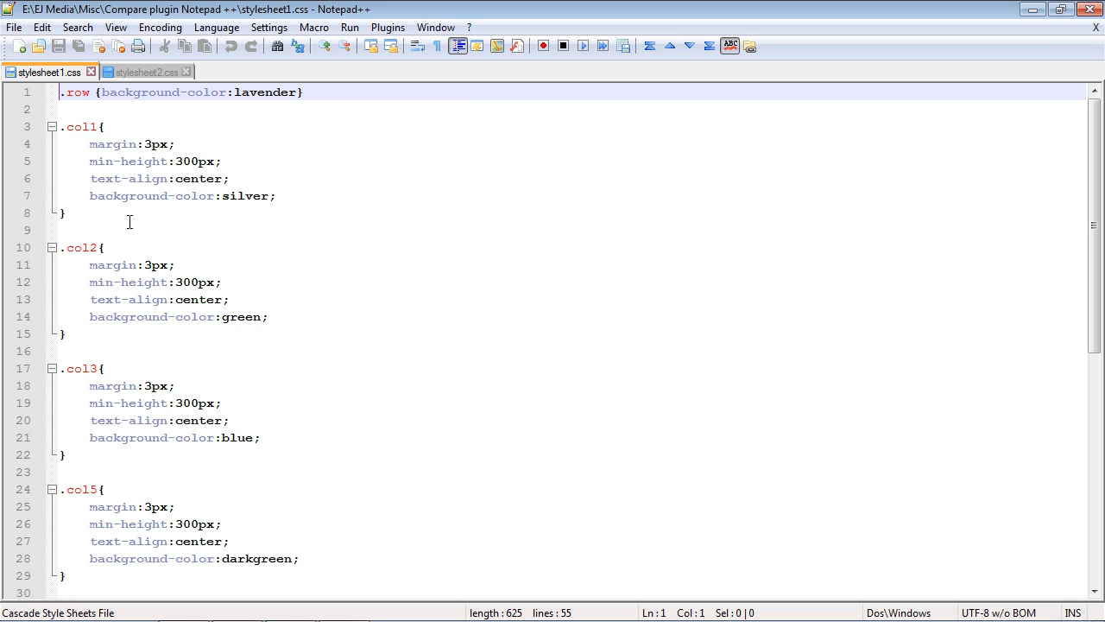
{"action": "mouse_move", "coordinate": [47, 71]}
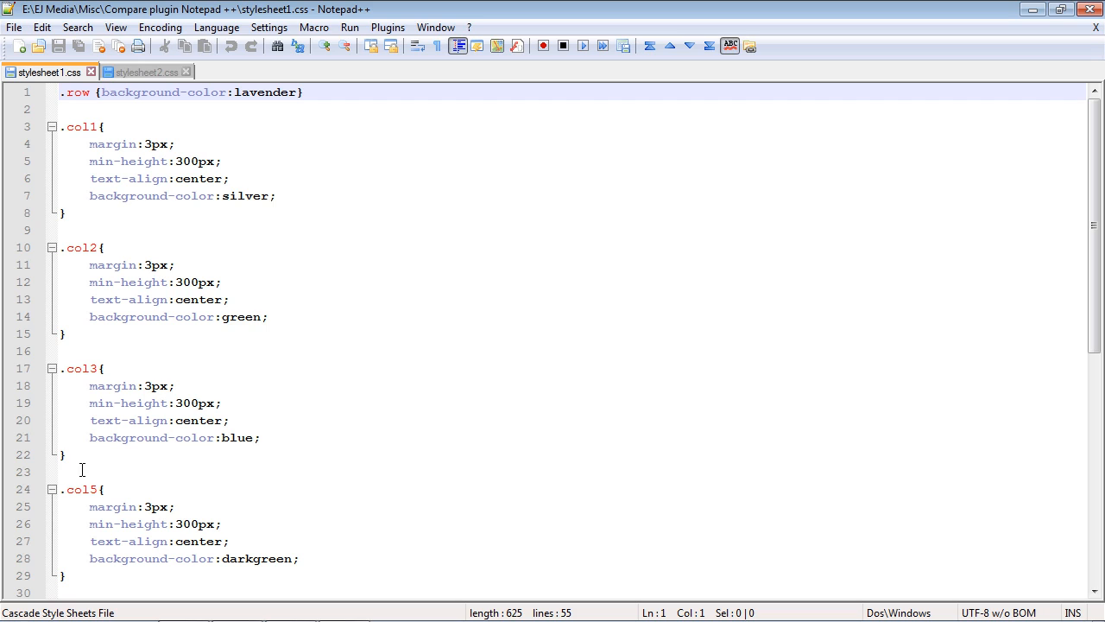
{"action": "mouse_move", "coordinate": [143, 72]}
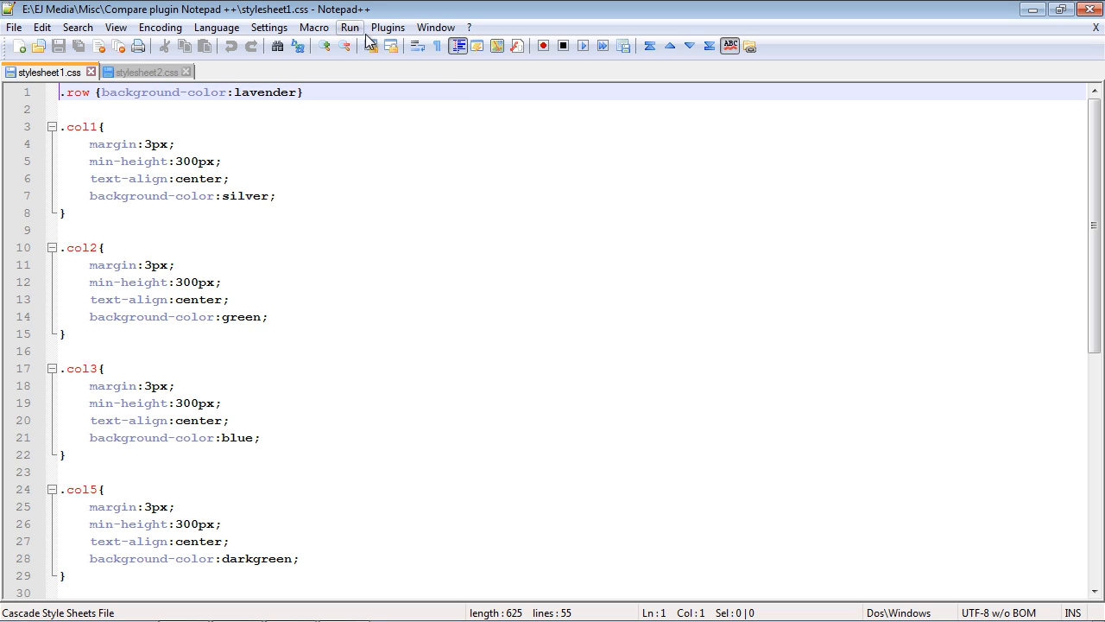
Show the Plugins menu's Compare submenu with both stylesheets open
{"action": "left_click", "coordinate": [387, 26]}
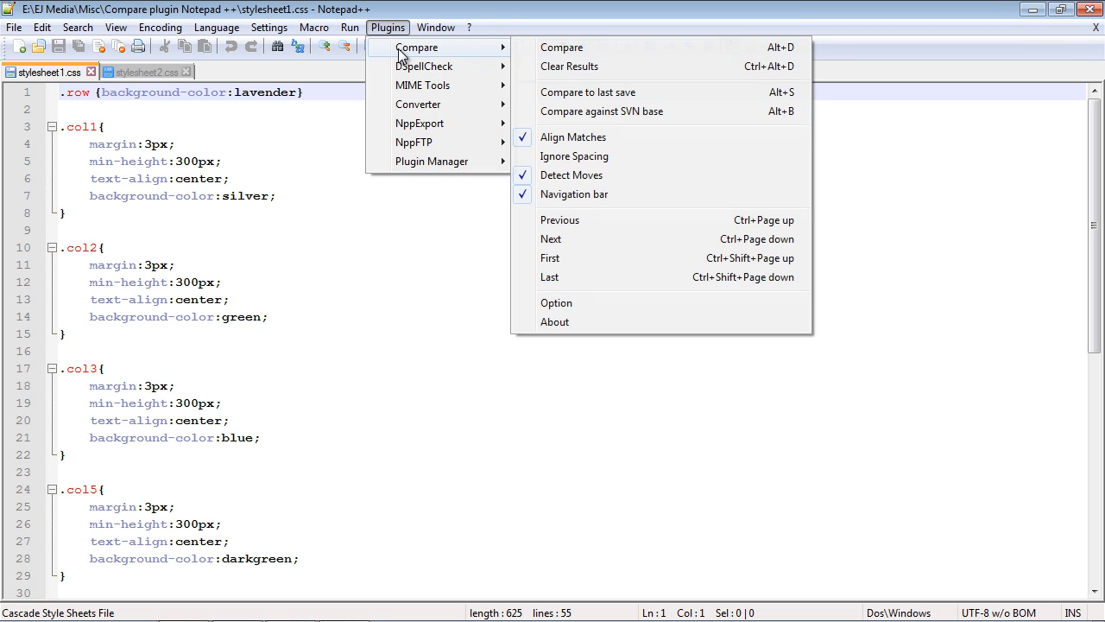
Run Compare on stylesheet2.css against stylesheet1.css to flag the .col4 block
{"action": "left_click", "coordinate": [561, 48]}
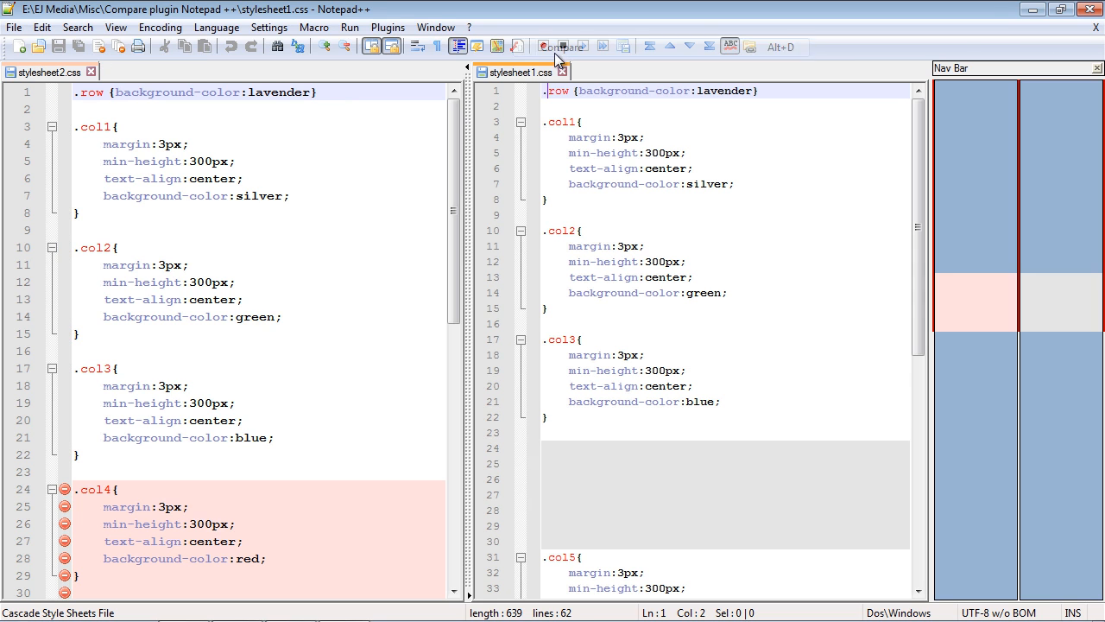
{"action": "left_click", "coordinate": [561, 46]}
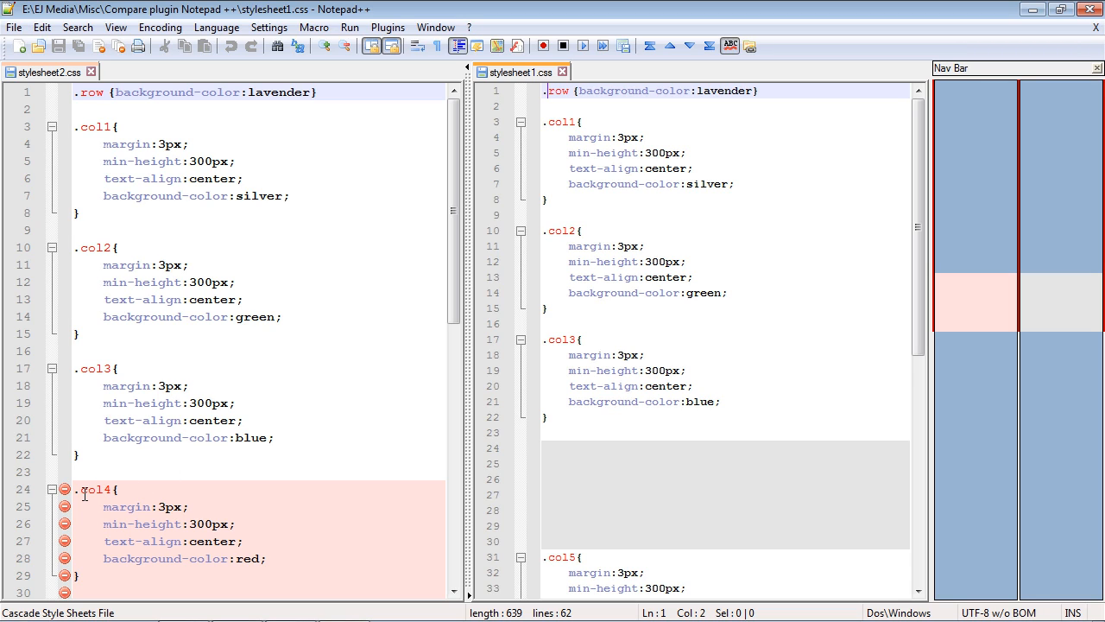
{"action": "mouse_move", "coordinate": [242, 498]}
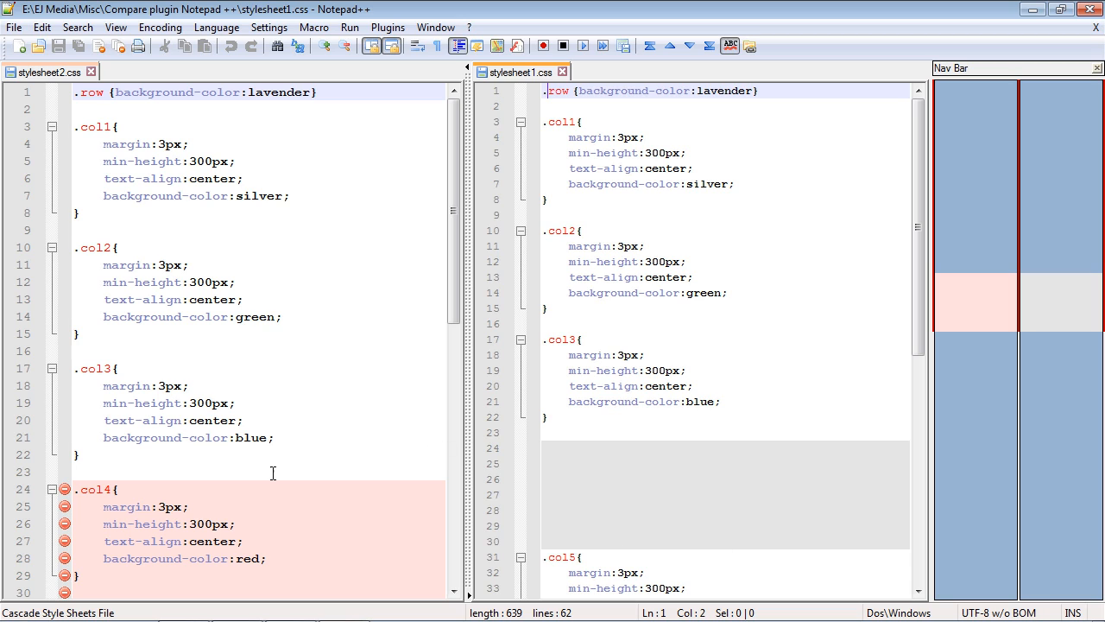
{"action": "mouse_move", "coordinate": [279, 597]}
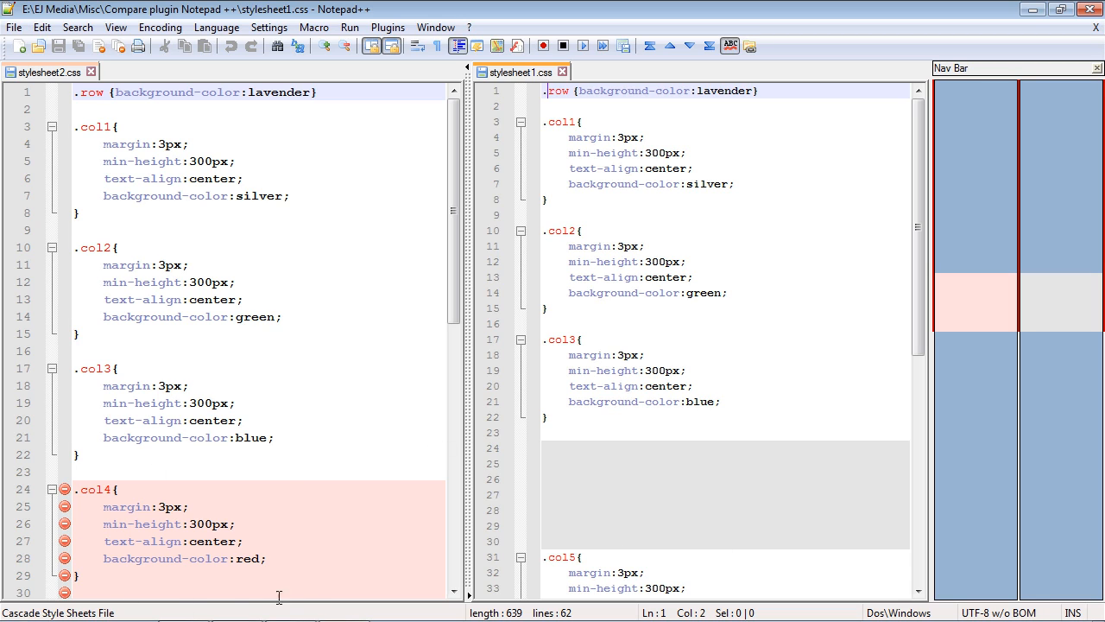
{"action": "mouse_move", "coordinate": [312, 532]}
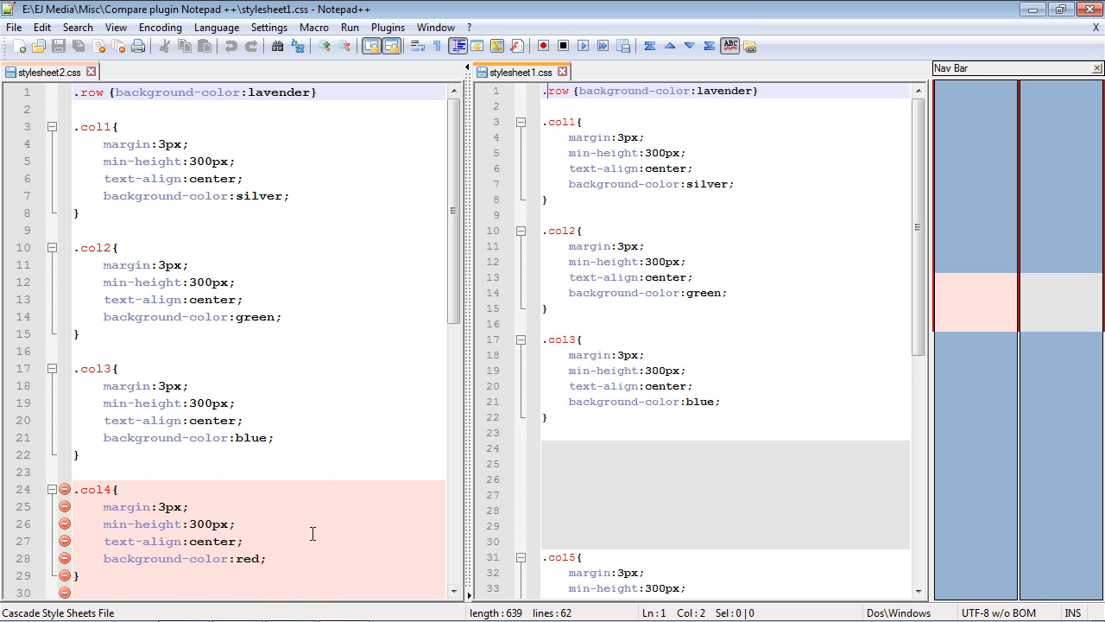
{"action": "mouse_move", "coordinate": [164, 542]}
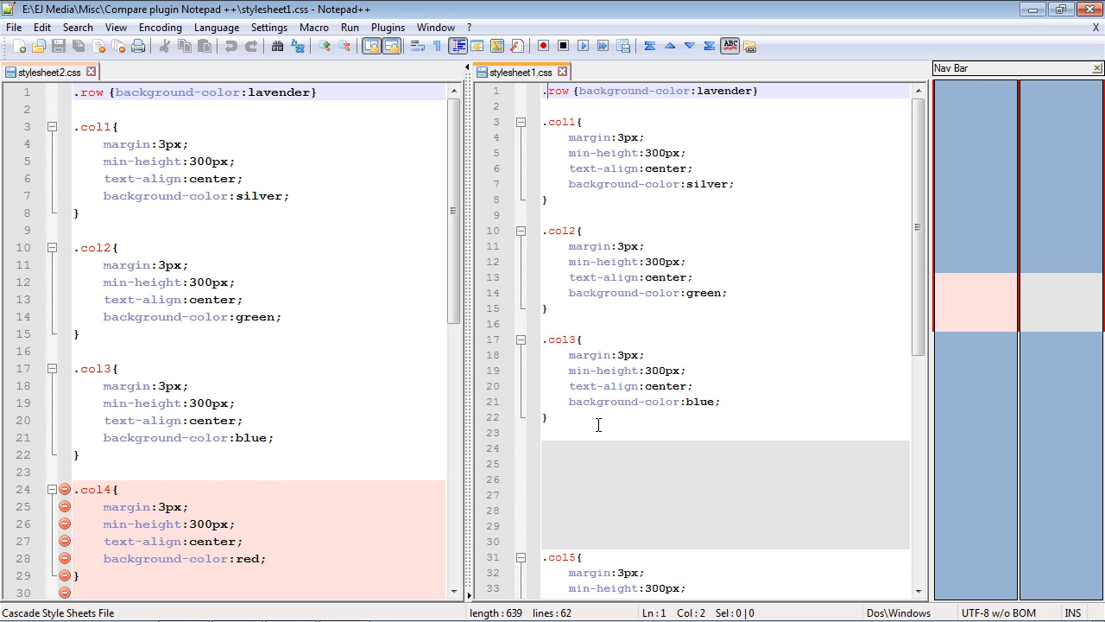
{"action": "mouse_move", "coordinate": [632, 464]}
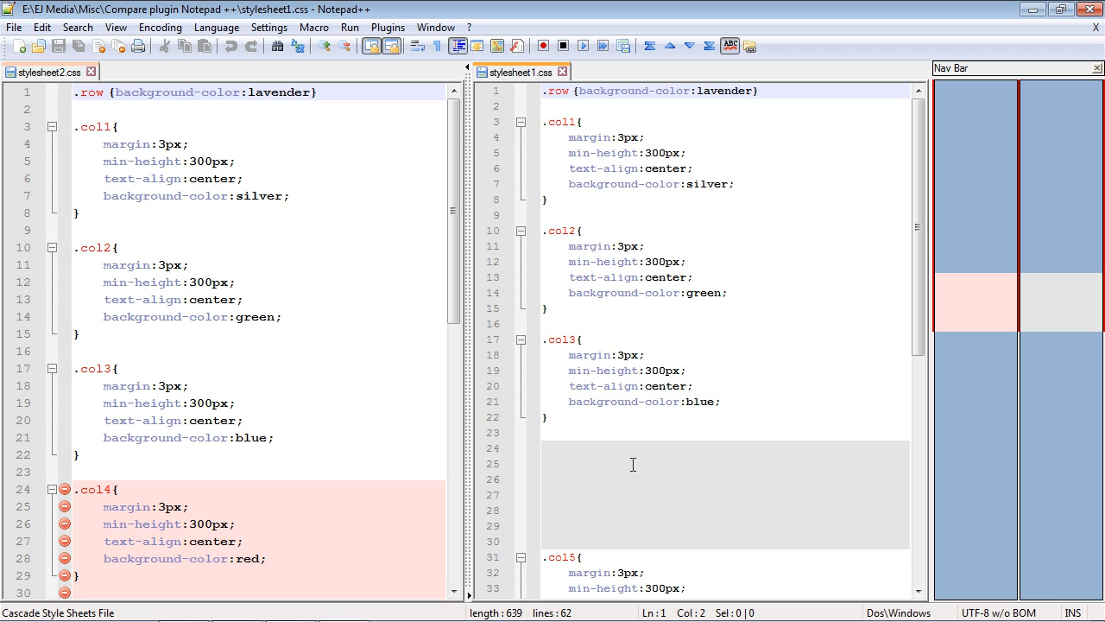